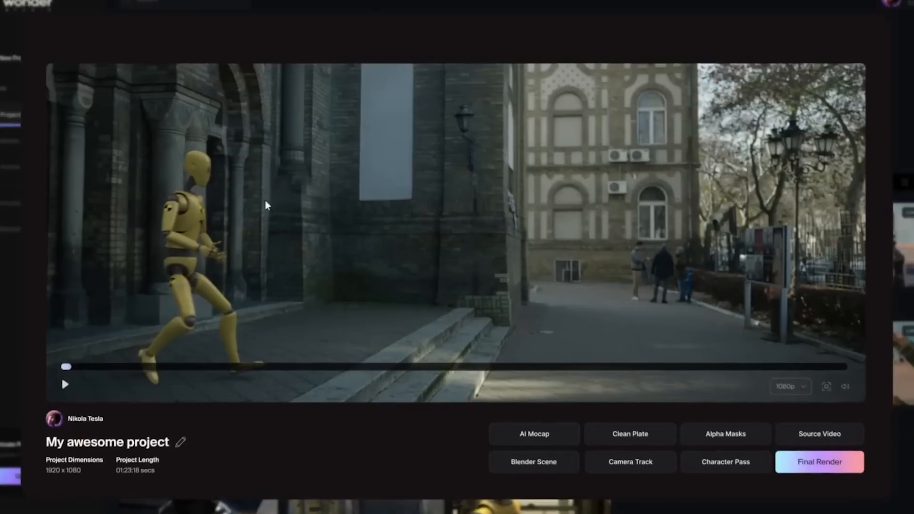
- Send the prompt about 300 ducks merging into an ultimate duck that takes over the world
{"action": "left_click", "coordinate": [65, 384]}
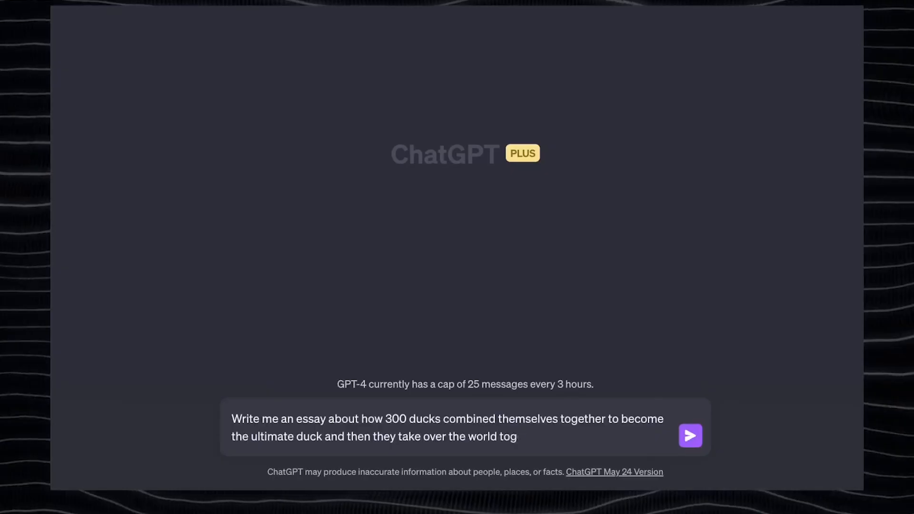
{"action": "left_click", "coordinate": [689, 435]}
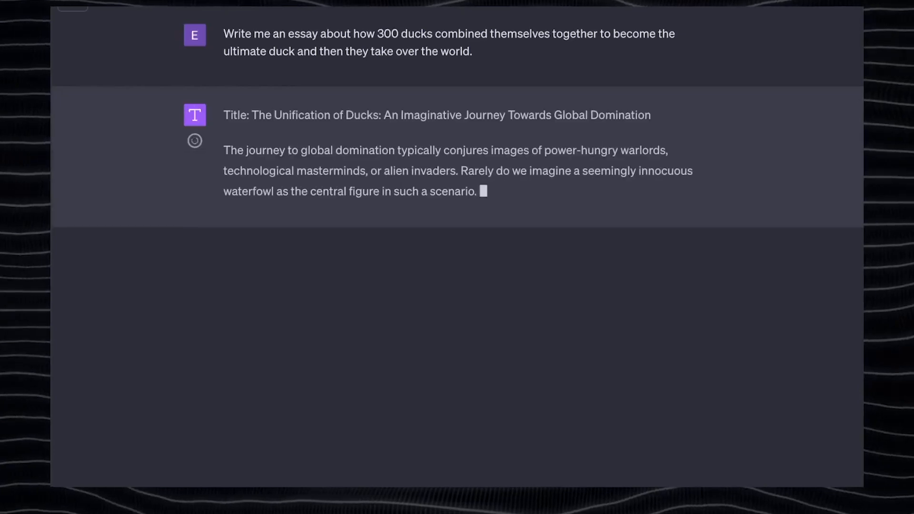